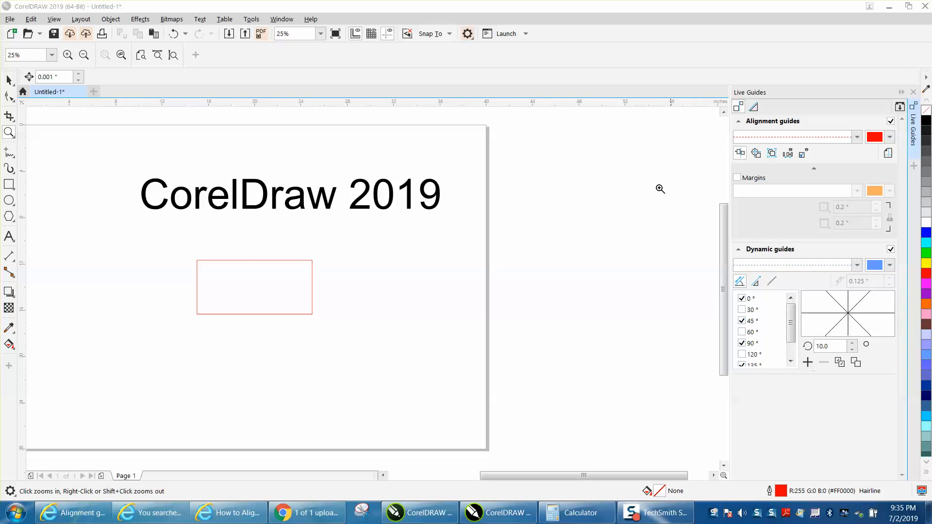
{"action": "mouse_move", "coordinate": [275, 22]}
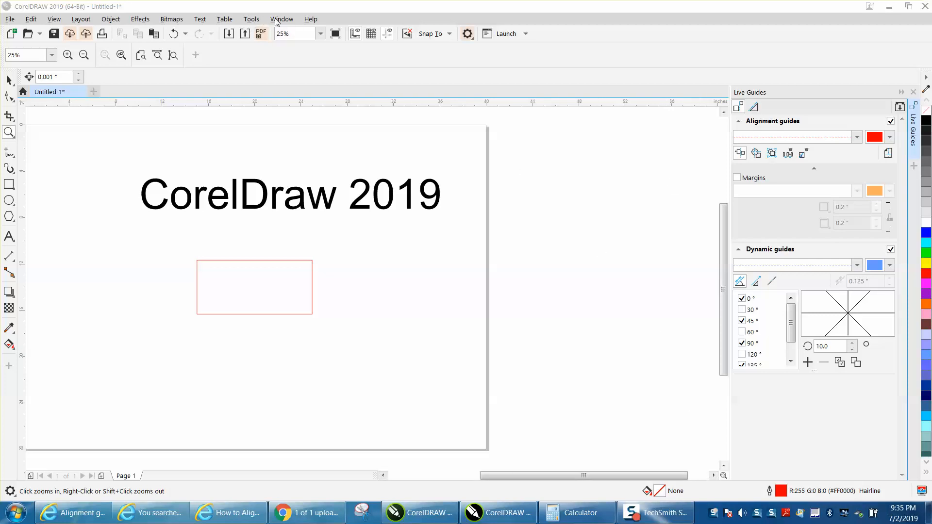
Step: Show the Window menu's docker list with Live Guides available
{"action": "left_click", "coordinate": [282, 19]}
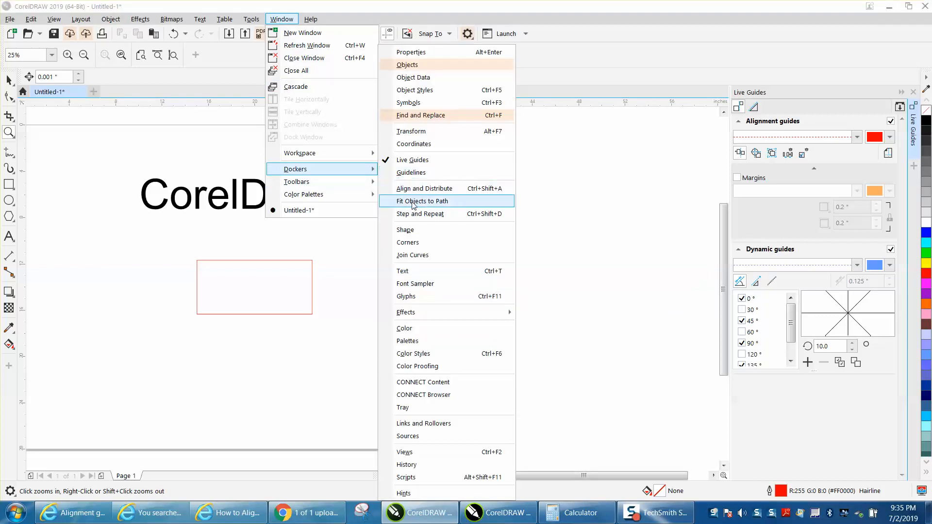
{"action": "mouse_move", "coordinate": [614, 182]}
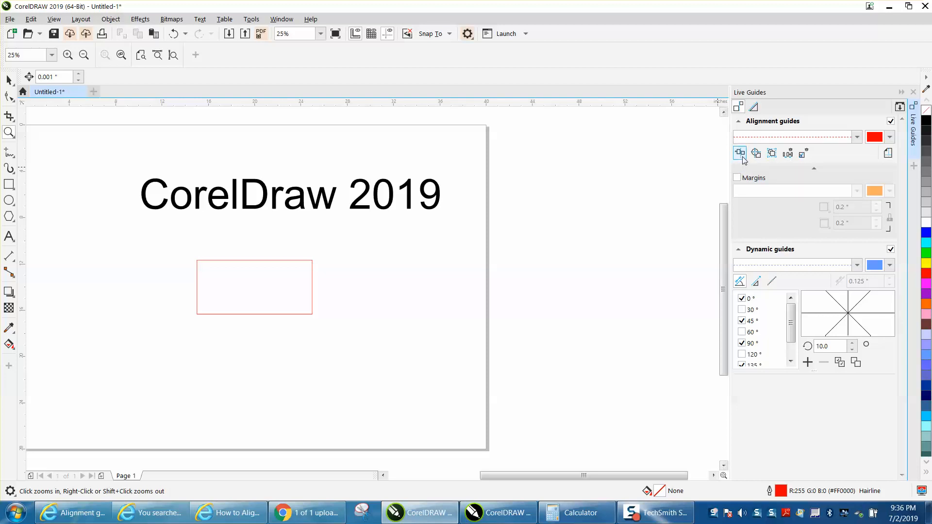
{"action": "mouse_move", "coordinate": [740, 153]}
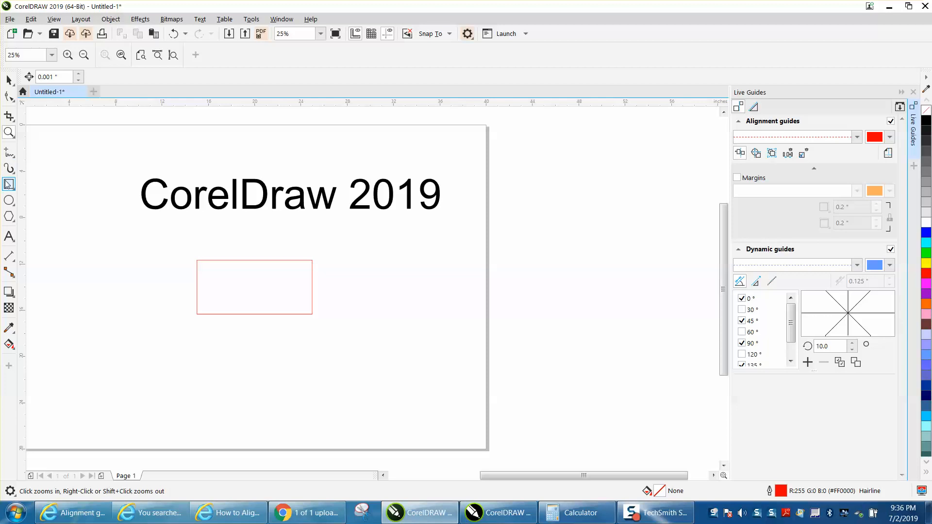
Step: Draw two more red-outlined rectangles, the second snapped to an existing rectangle's edge via Live Guides
{"action": "left_click_drag", "start_coordinate": [369, 332], "coordinate": [419, 370]}
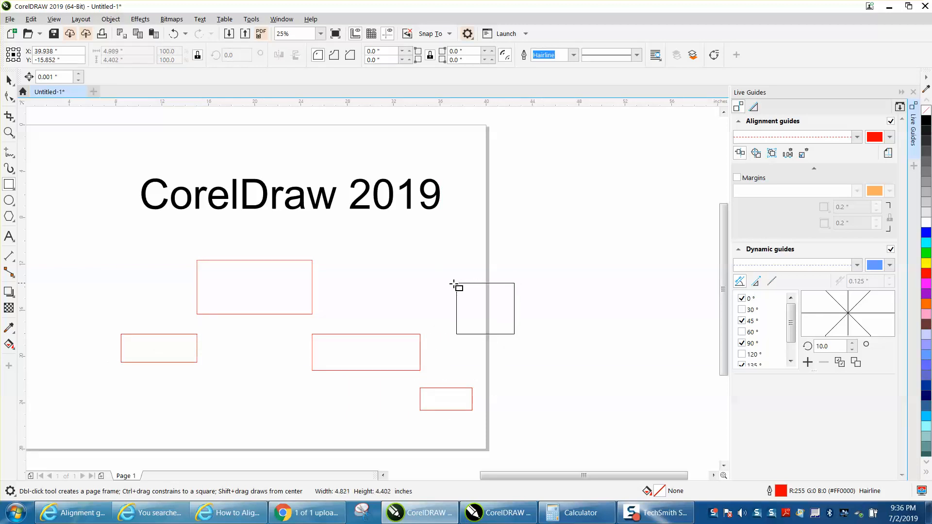
{"action": "left_click_drag", "start_coordinate": [457, 287], "coordinate": [434, 268]}
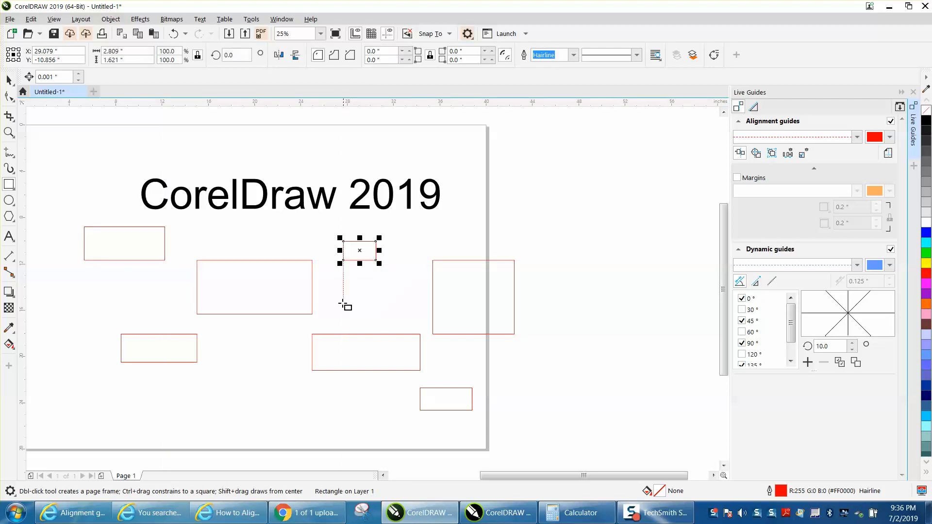
{"action": "mouse_move", "coordinate": [318, 269]}
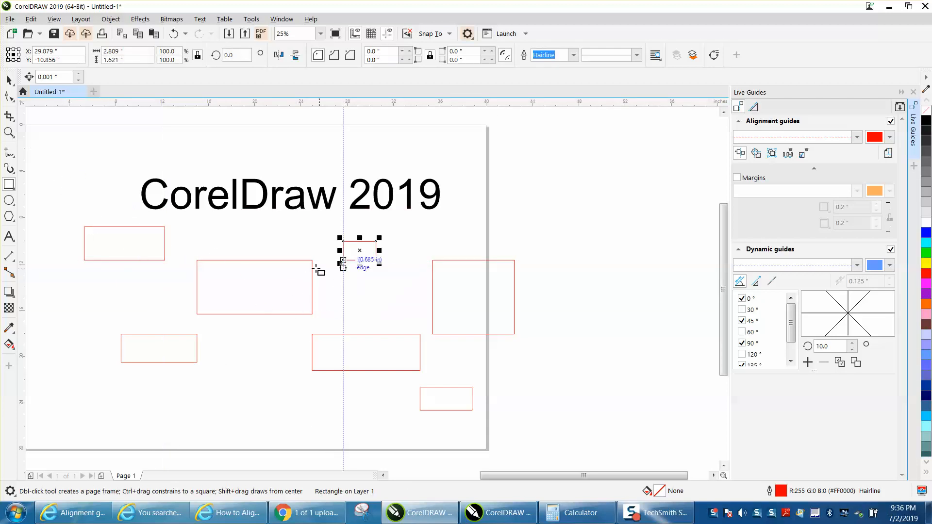